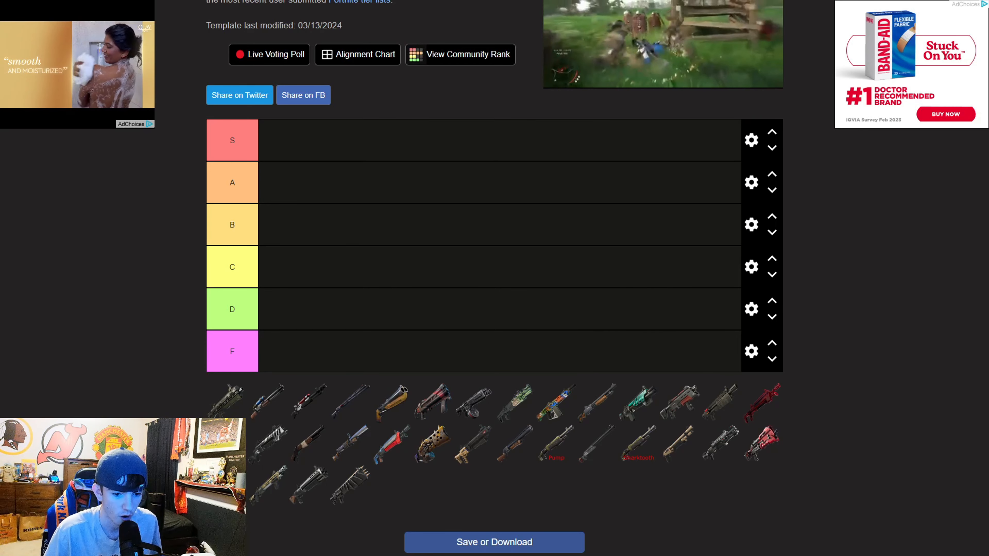
{"action": "mouse_move", "coordinate": [822, 539]}
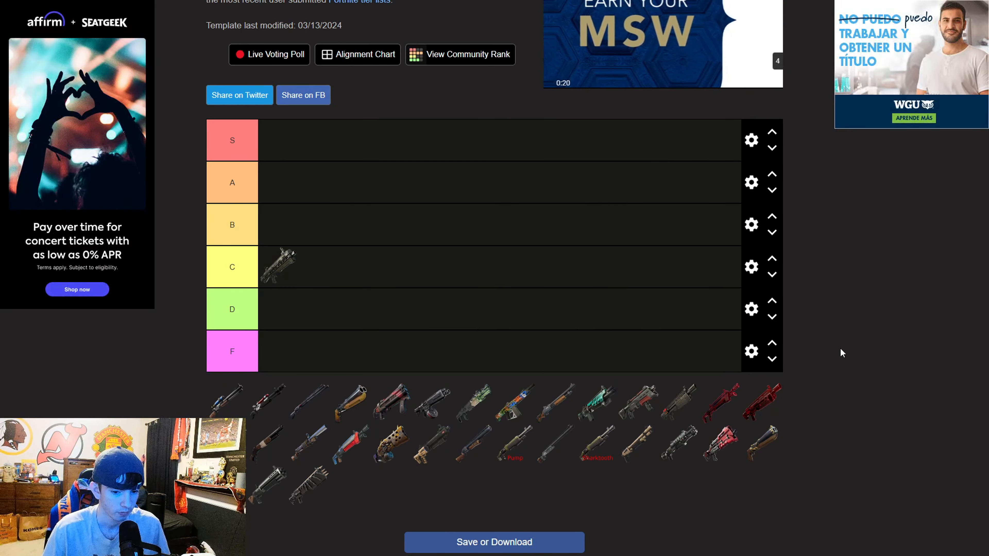
{"action": "mouse_move", "coordinate": [197, 403]}
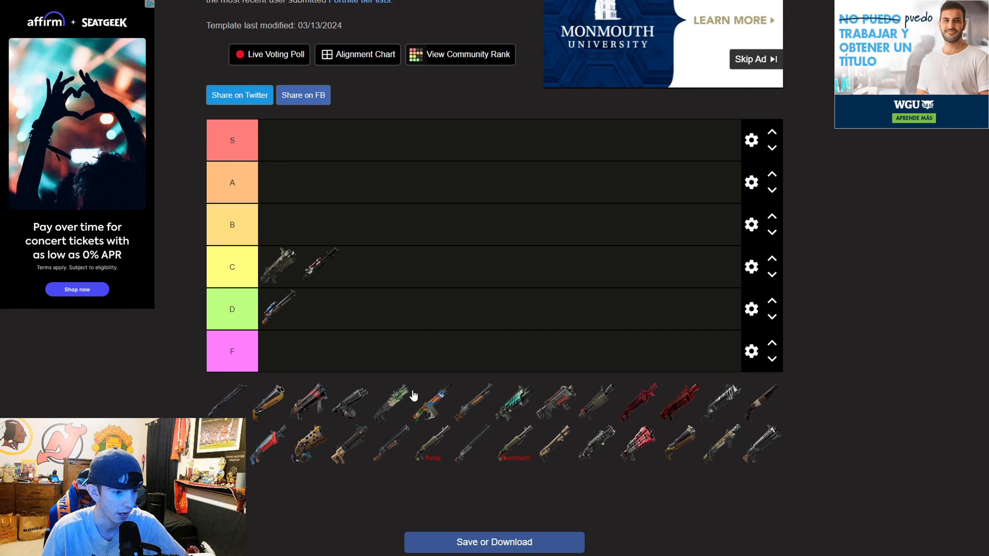
{"action": "mouse_move", "coordinate": [406, 322]}
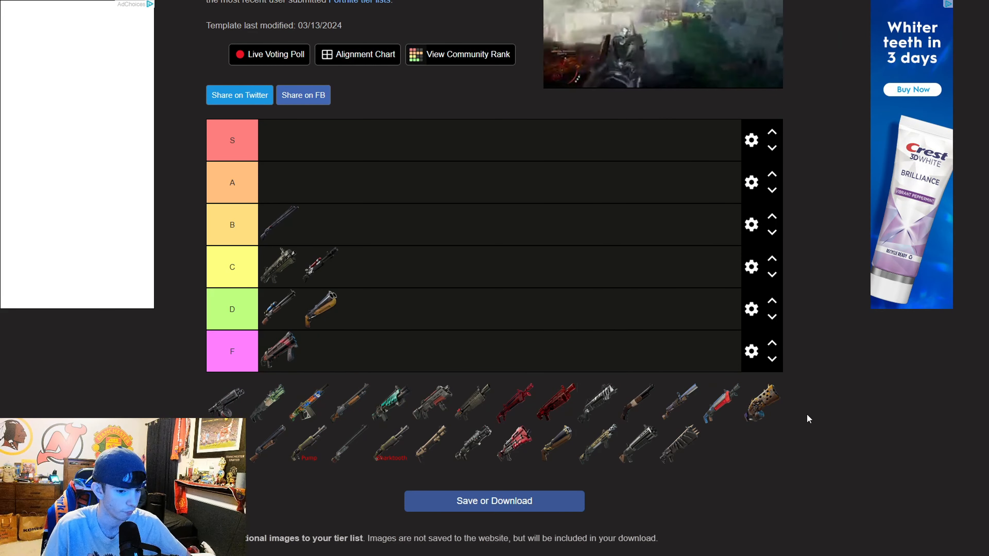
{"action": "mouse_move", "coordinate": [763, 453]}
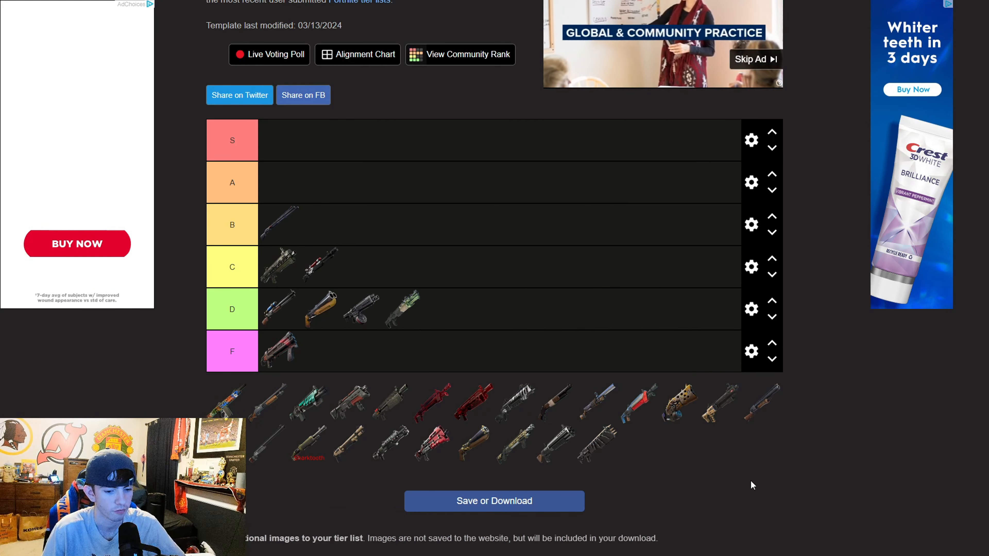
{"action": "mouse_move", "coordinate": [280, 385]}
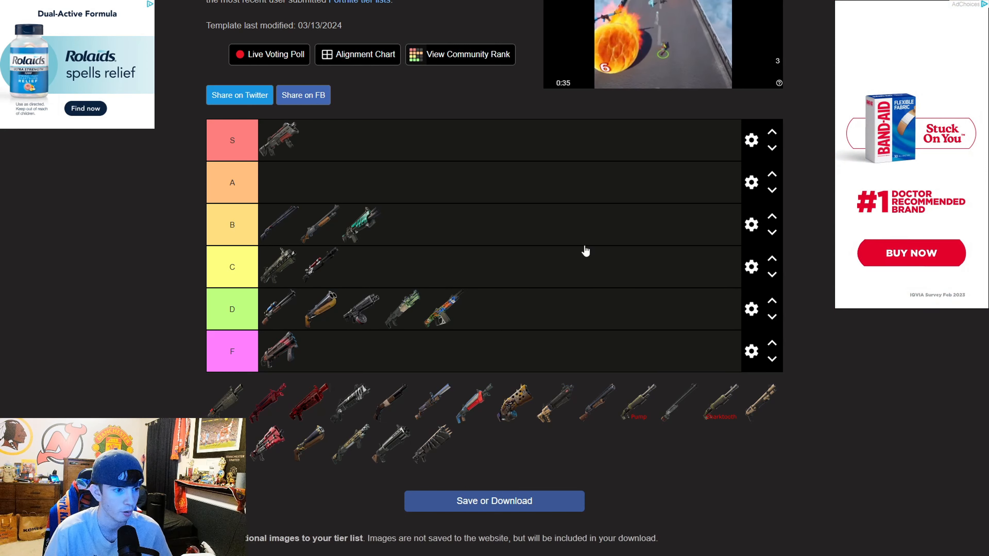
{"action": "mouse_move", "coordinate": [869, 441]}
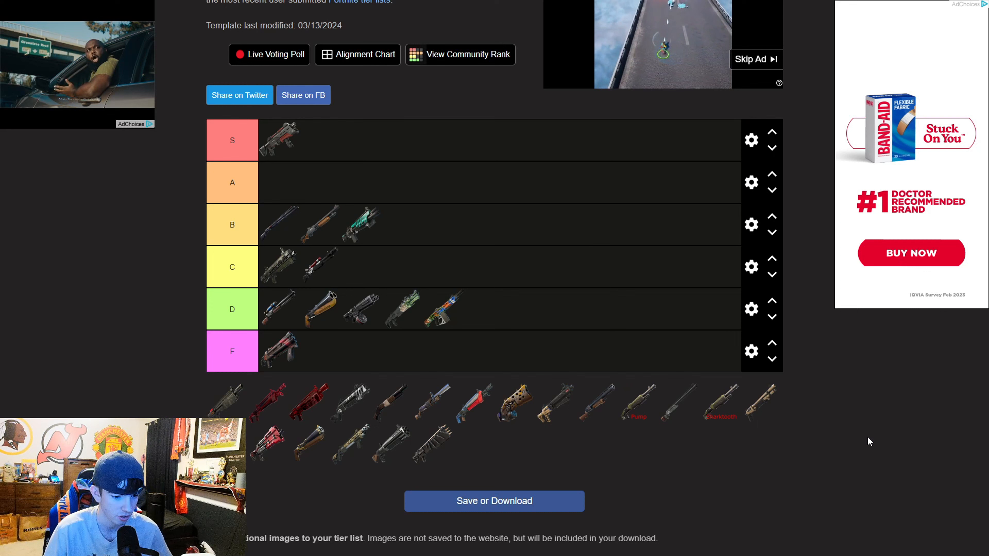
{"action": "mouse_move", "coordinate": [227, 403]}
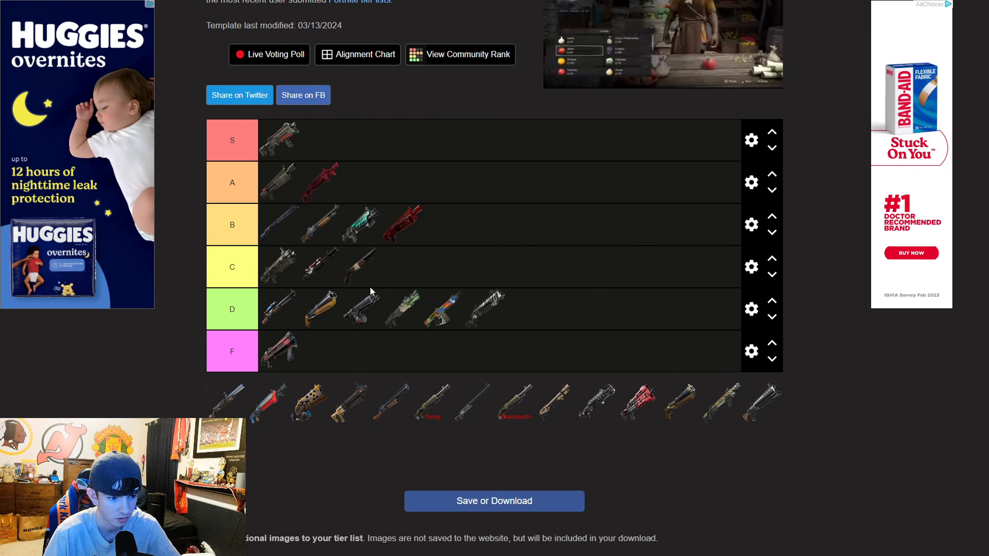
{"action": "mouse_move", "coordinate": [570, 452]}
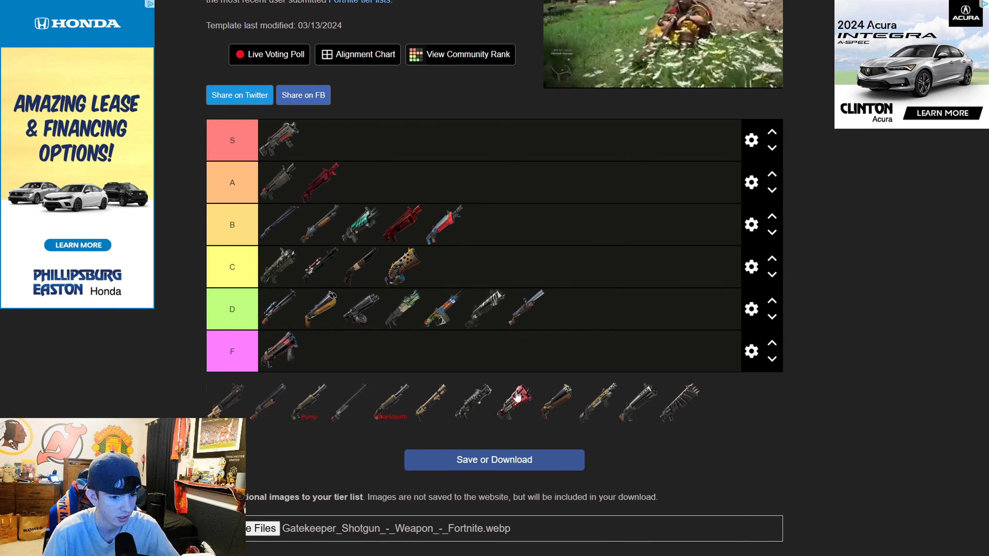
{"action": "mouse_move", "coordinate": [541, 437]}
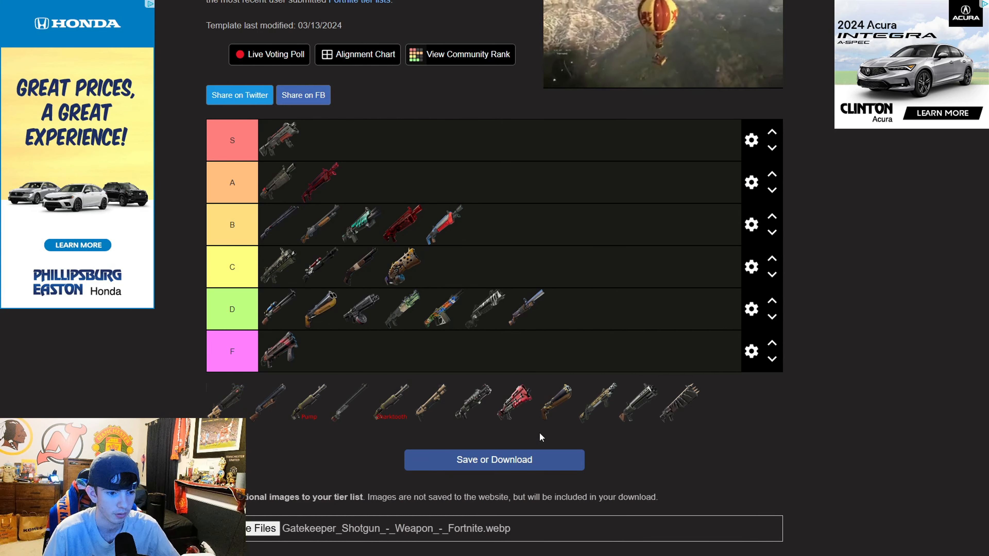
{"action": "mouse_move", "coordinate": [403, 273]}
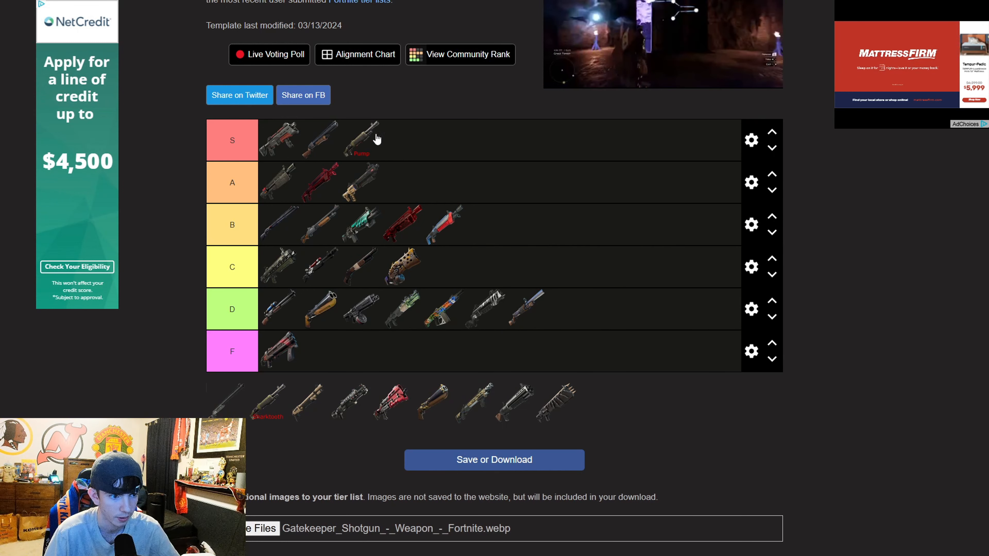
{"action": "mouse_move", "coordinate": [673, 415]}
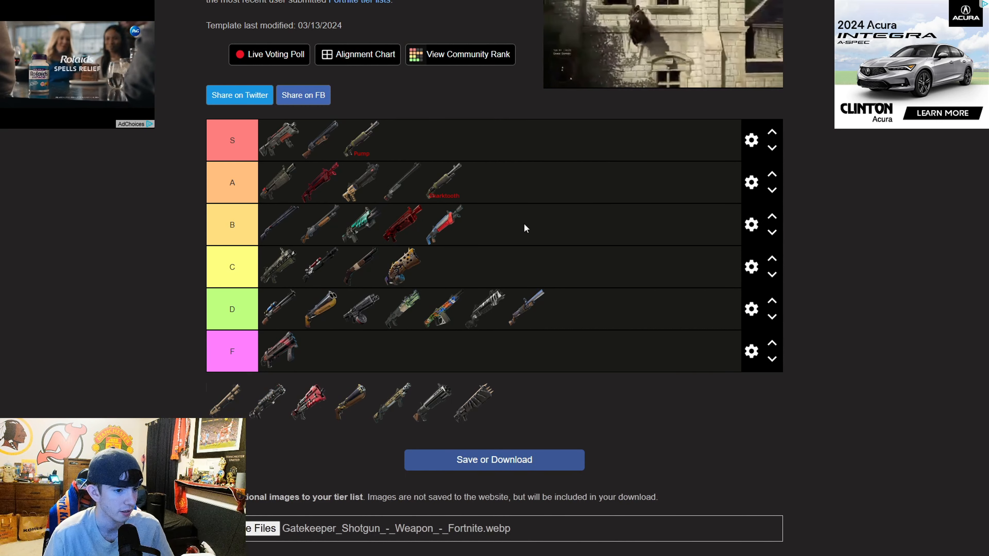
{"action": "mouse_move", "coordinate": [634, 396]}
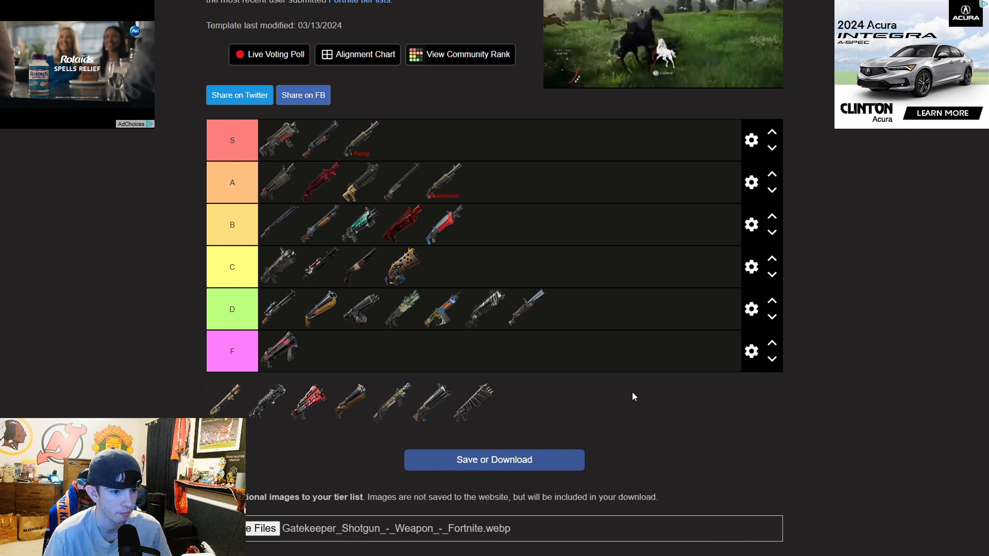
{"action": "mouse_move", "coordinate": [531, 376]}
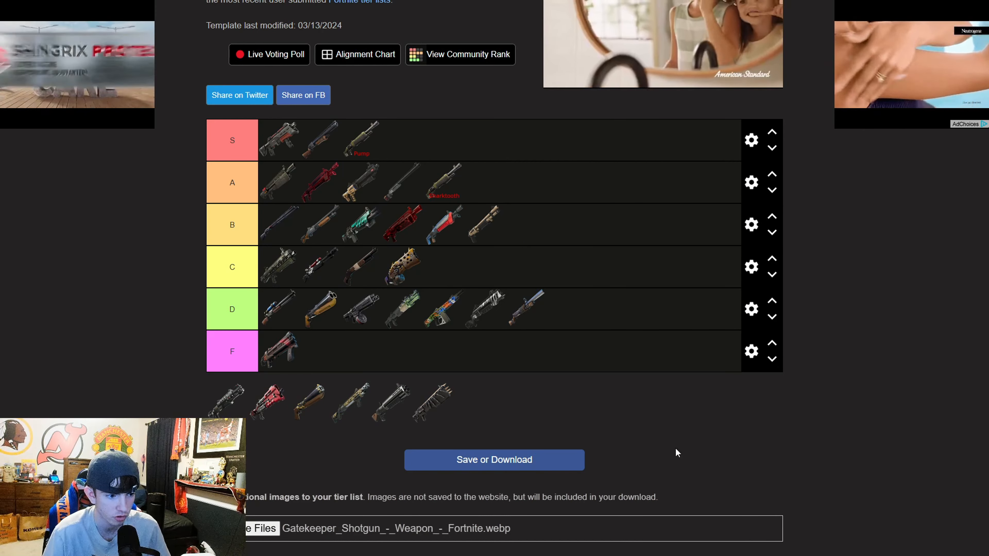
{"action": "mouse_move", "coordinate": [680, 438]}
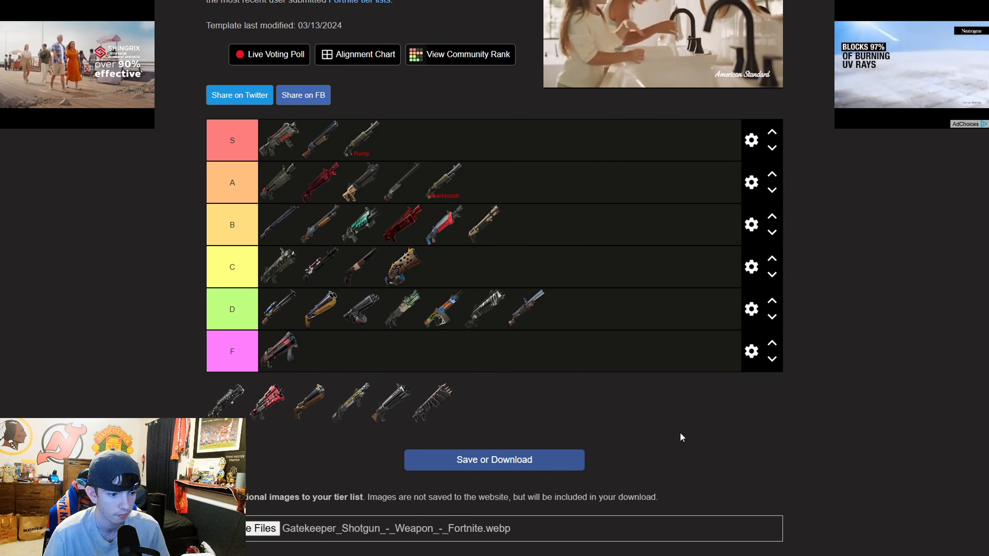
{"action": "mouse_move", "coordinate": [593, 397]}
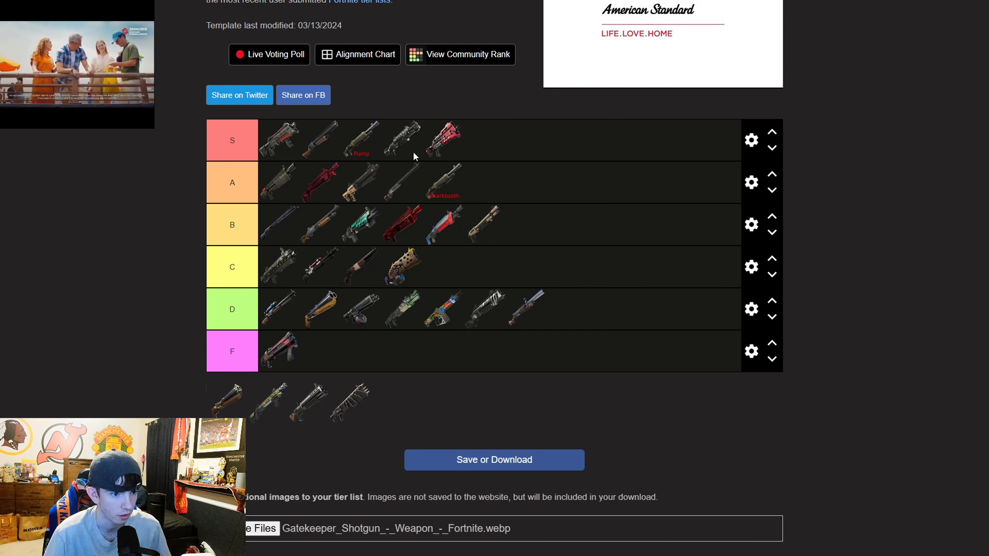
{"action": "mouse_move", "coordinate": [422, 396]}
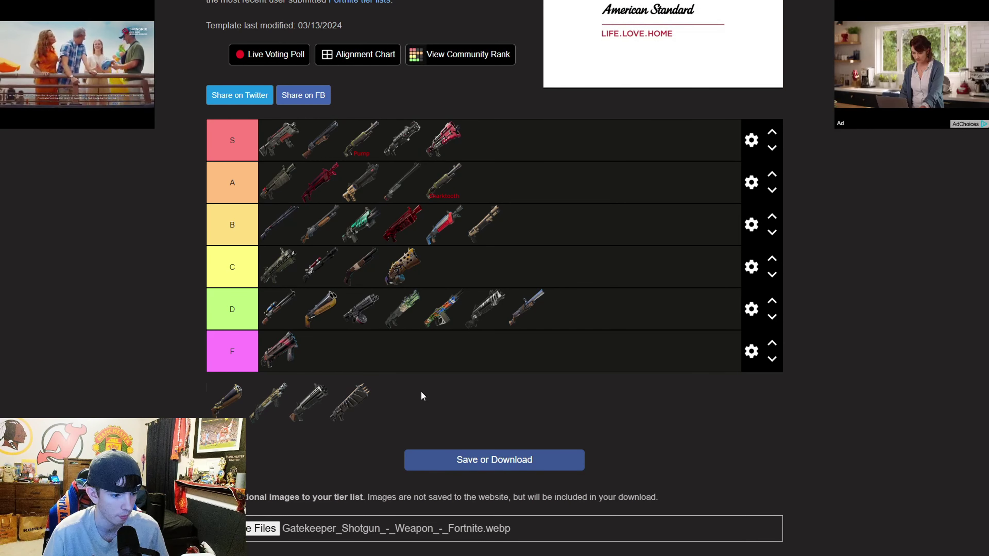
{"action": "mouse_move", "coordinate": [221, 404]}
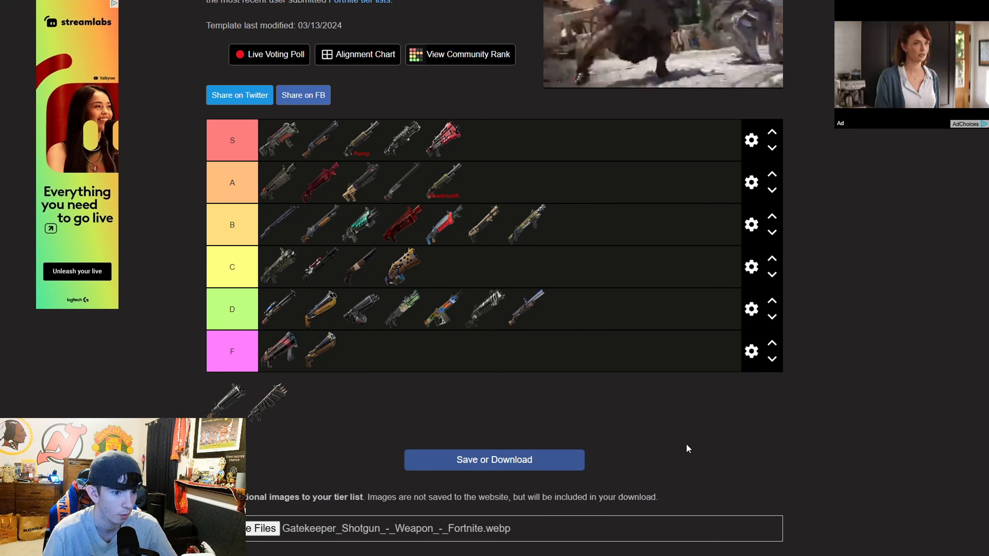
{"action": "mouse_move", "coordinate": [532, 240]}
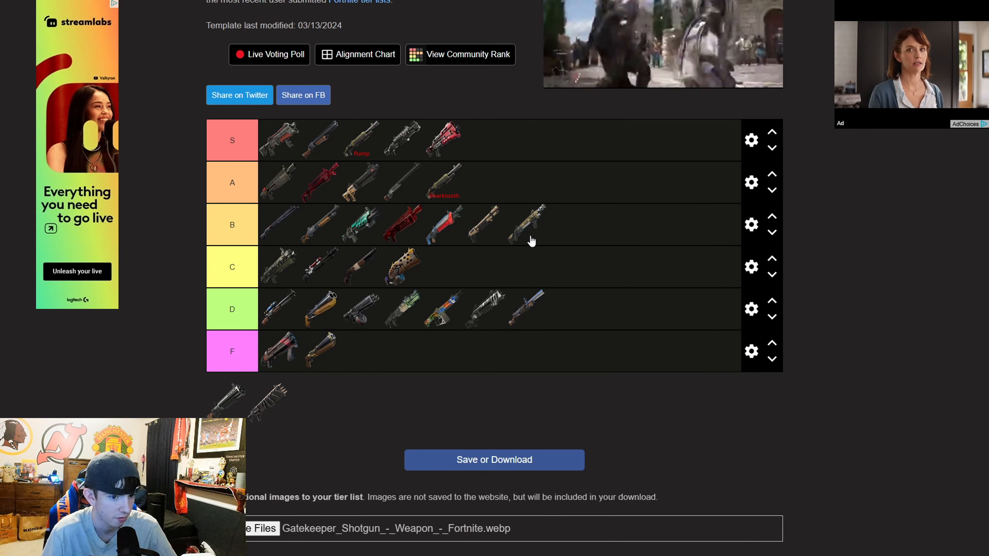